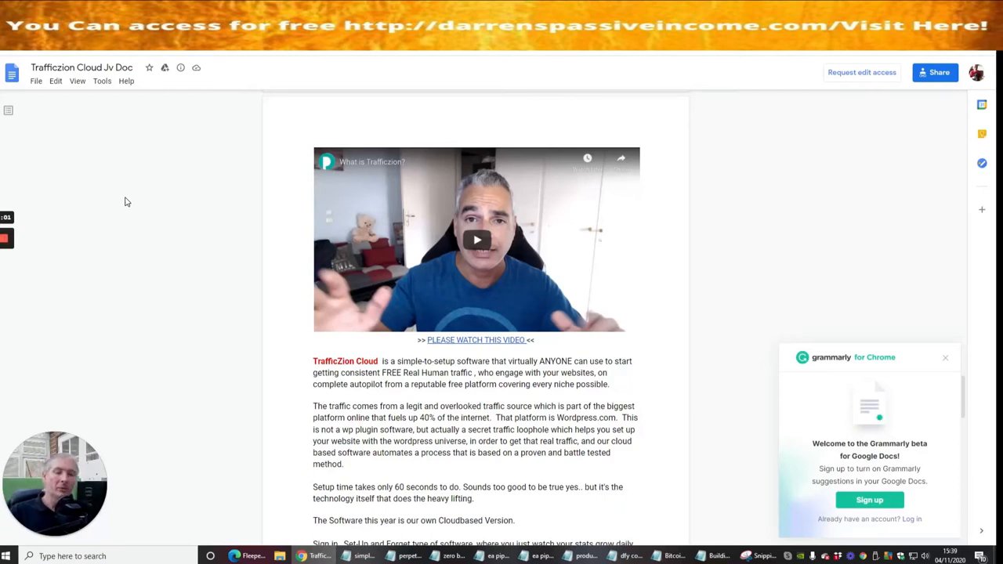
mouse_move(304, 223)
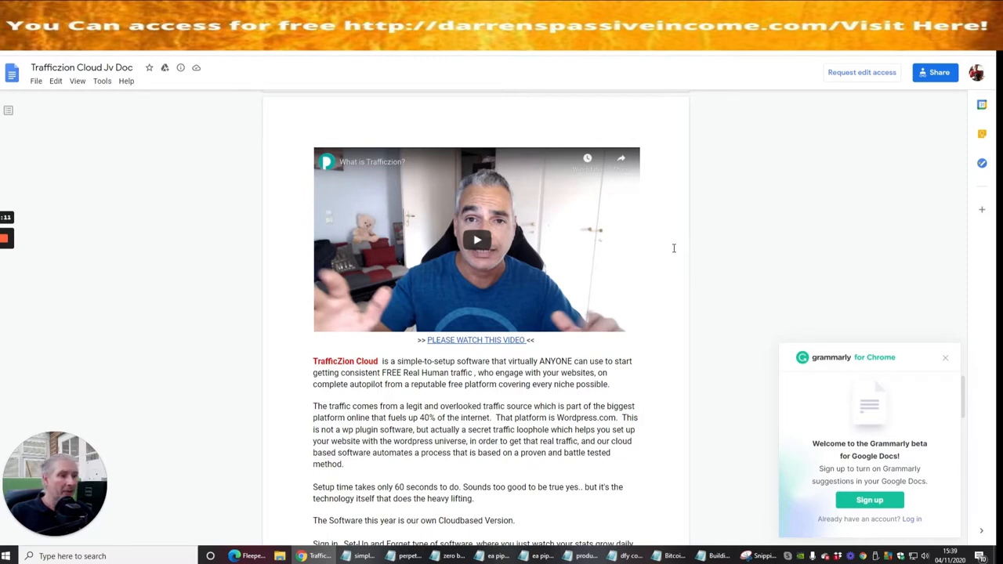
Scroll the review document down through the introduction toward the Funnel Details page
scroll(down, 3)
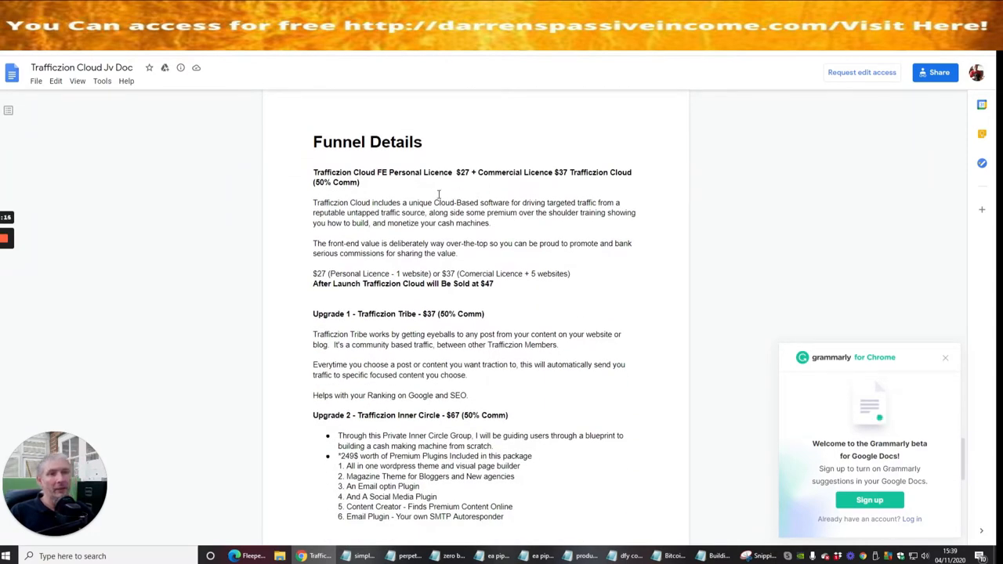
mouse_move(413, 188)
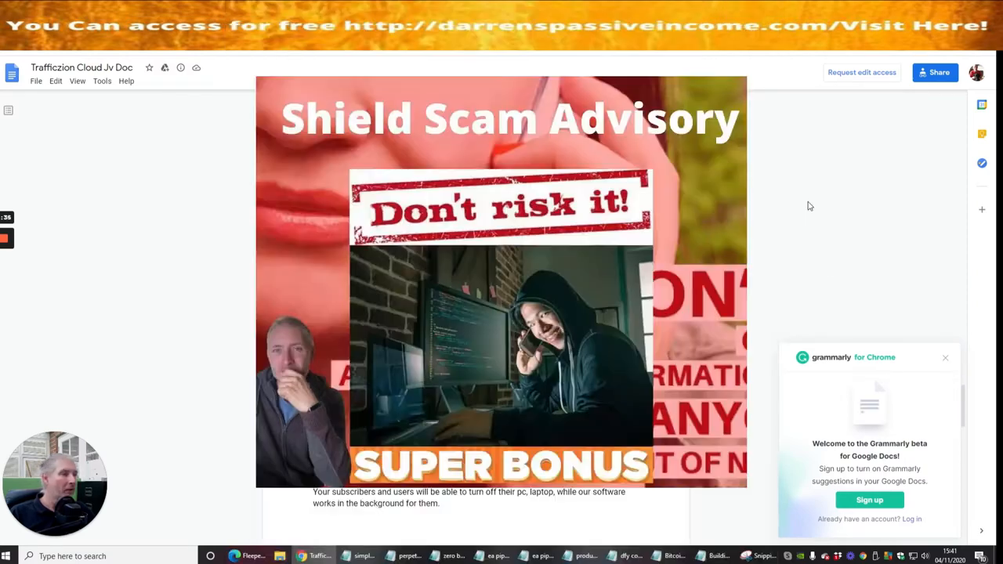
Scroll past the page break so the Funnel Details heading with $27/$37 licence prices appears
scroll(down, 3)
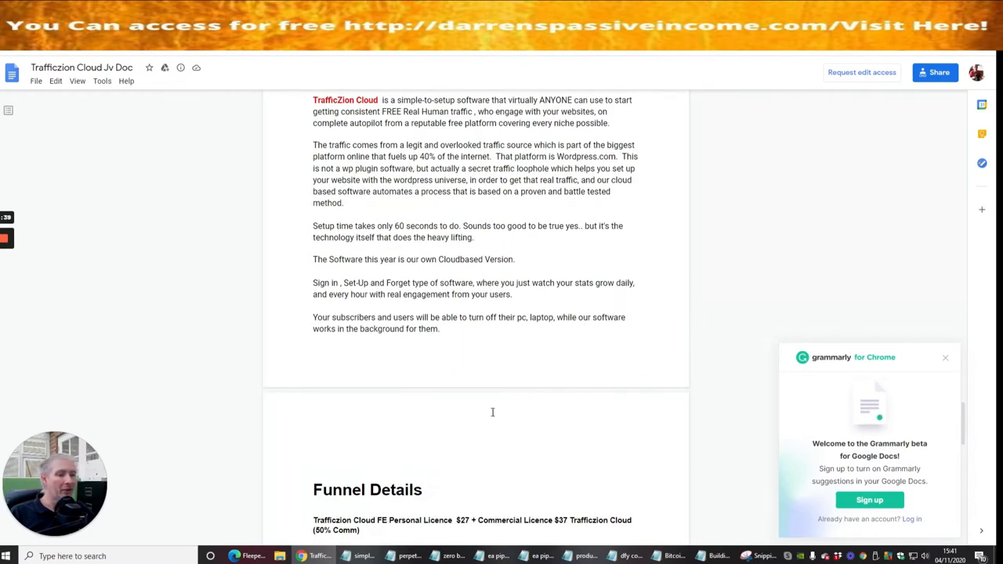
scroll(down, 3)
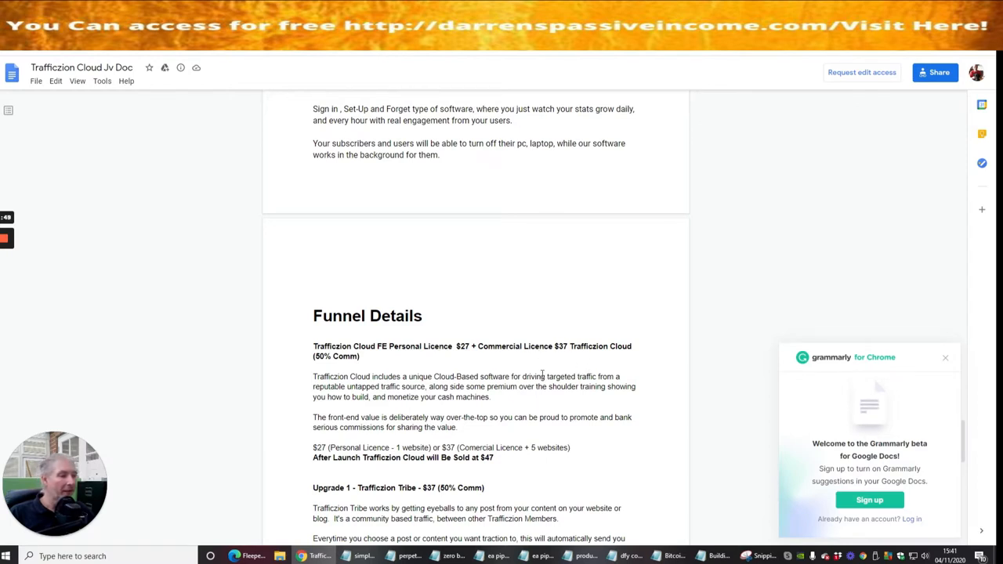
mouse_move(567, 363)
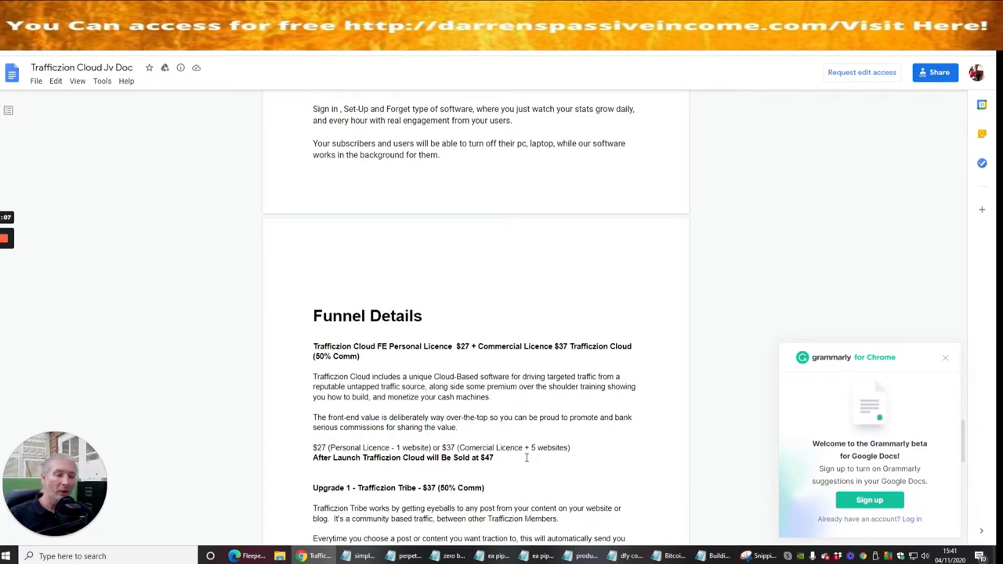
mouse_move(408, 446)
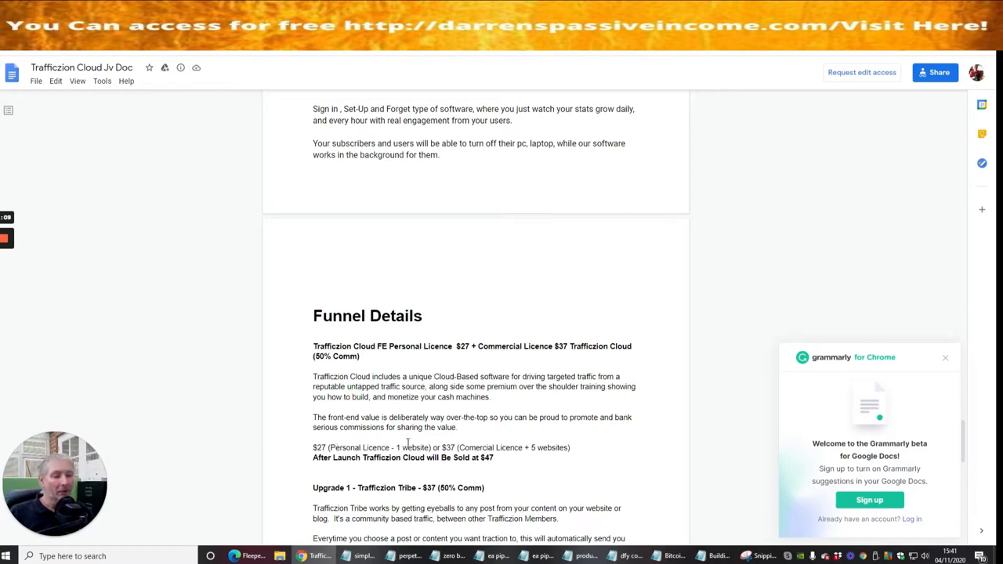
Scroll so Funnel Details tops the view, showing Tribe $37 and Inner Circle $67 upgrades
scroll(down, 3)
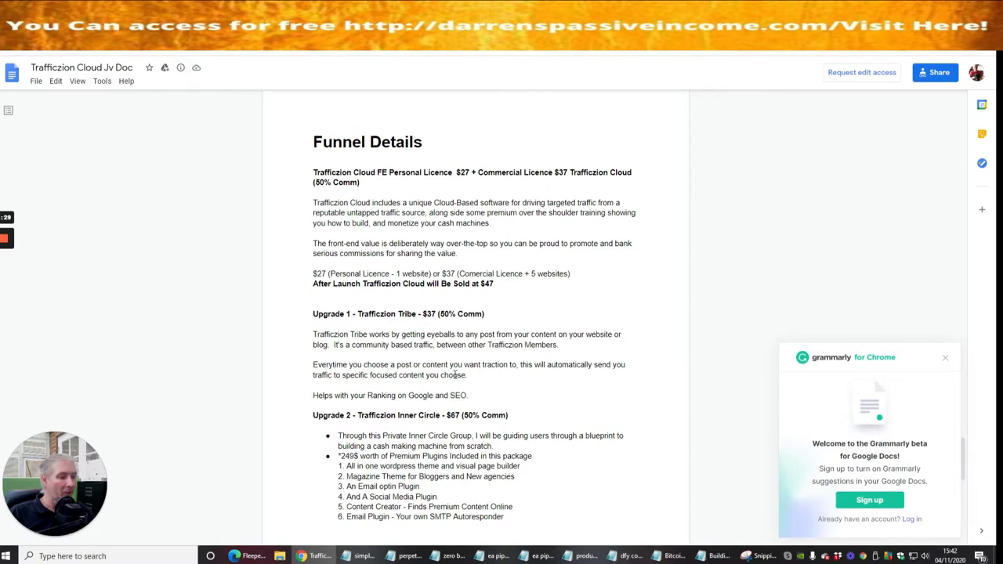
mouse_move(536, 370)
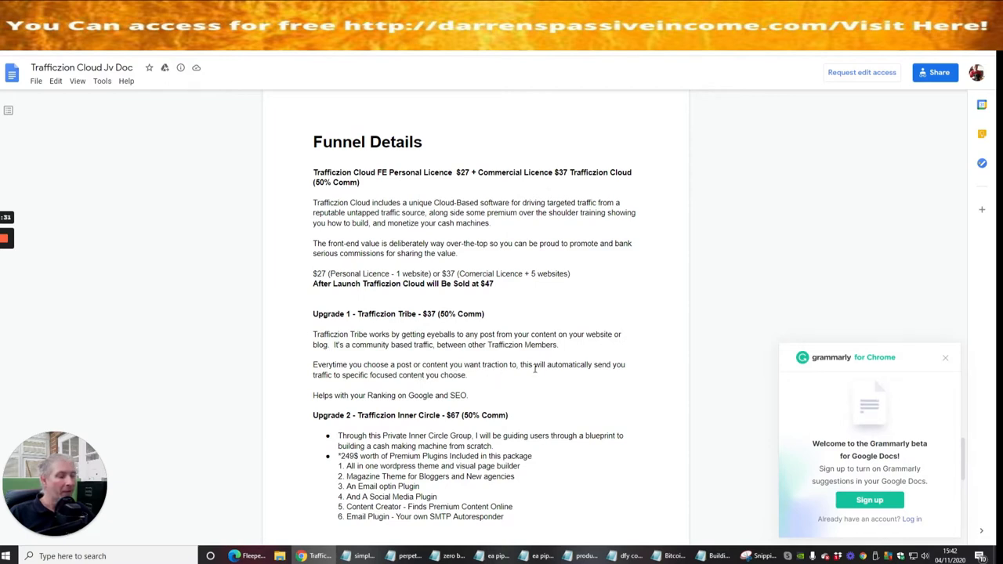
mouse_move(373, 384)
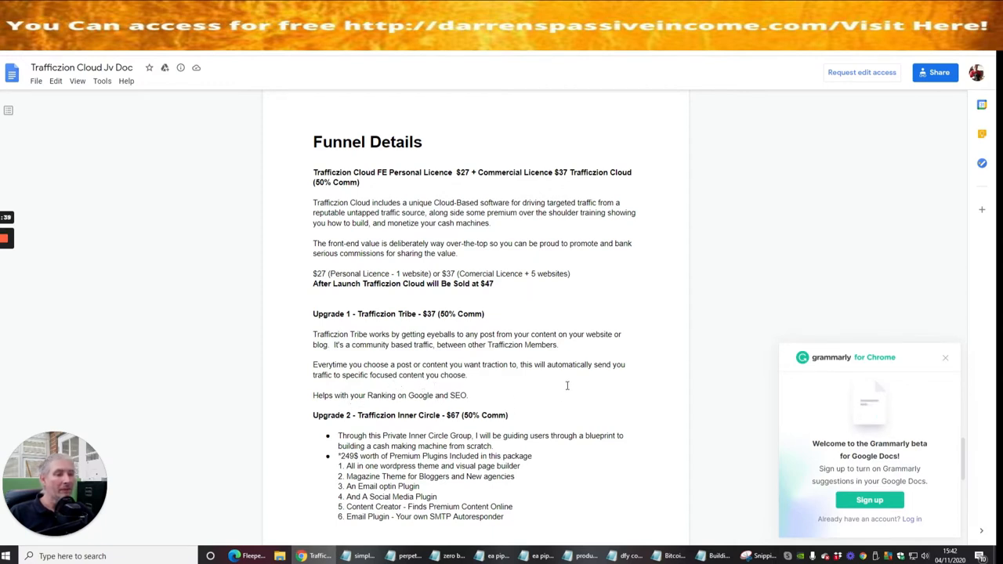
Scroll down to Upgrade 3 ($97 DFY websites) and Upgrade 4 Agency ($197)
scroll(down, 3)
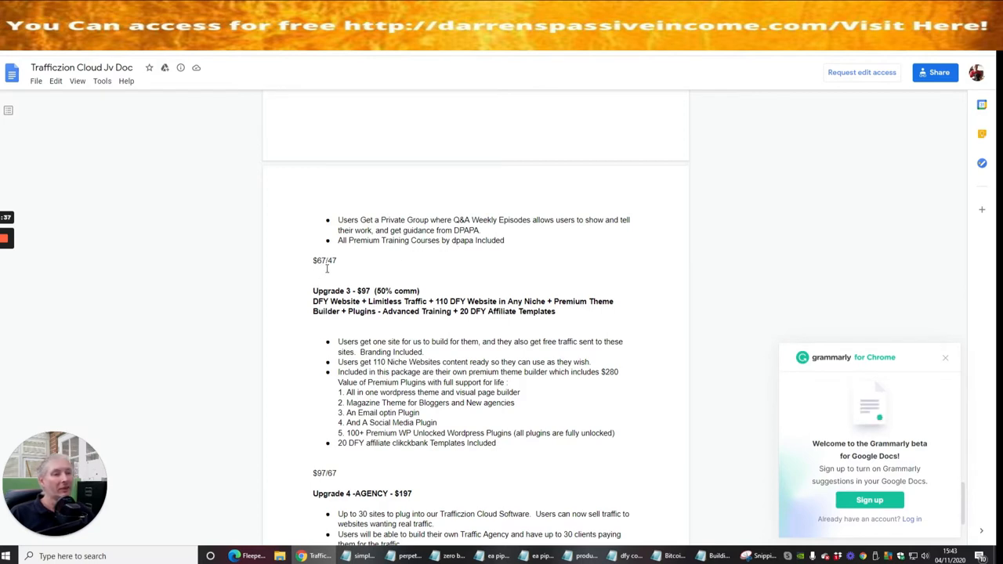
mouse_move(491, 279)
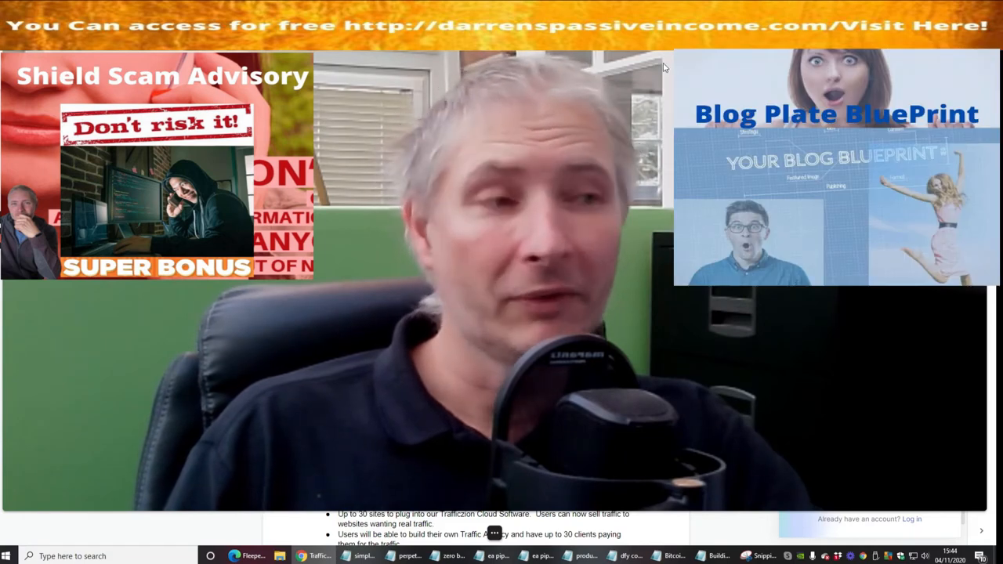
mouse_move(779, 316)
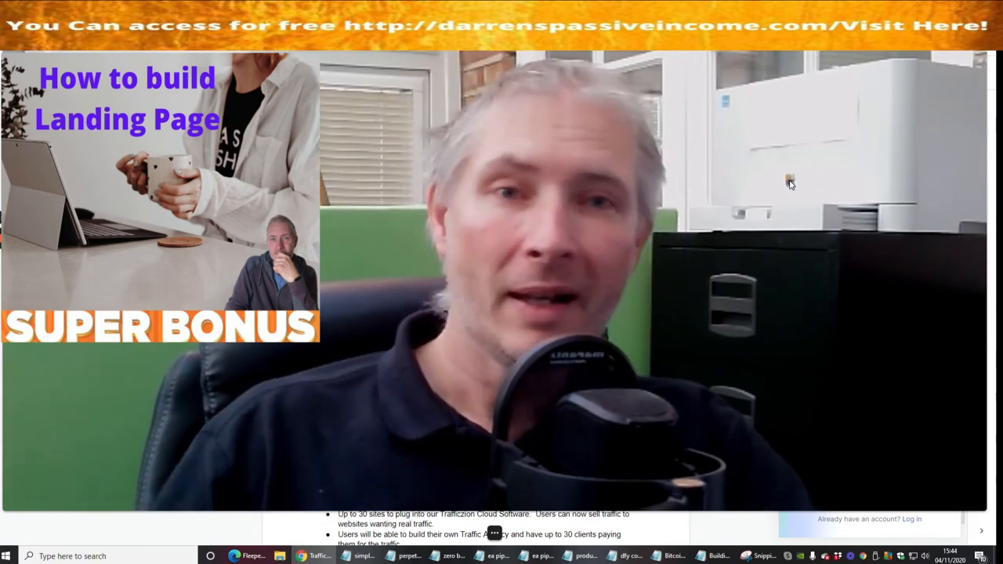
mouse_move(771, 201)
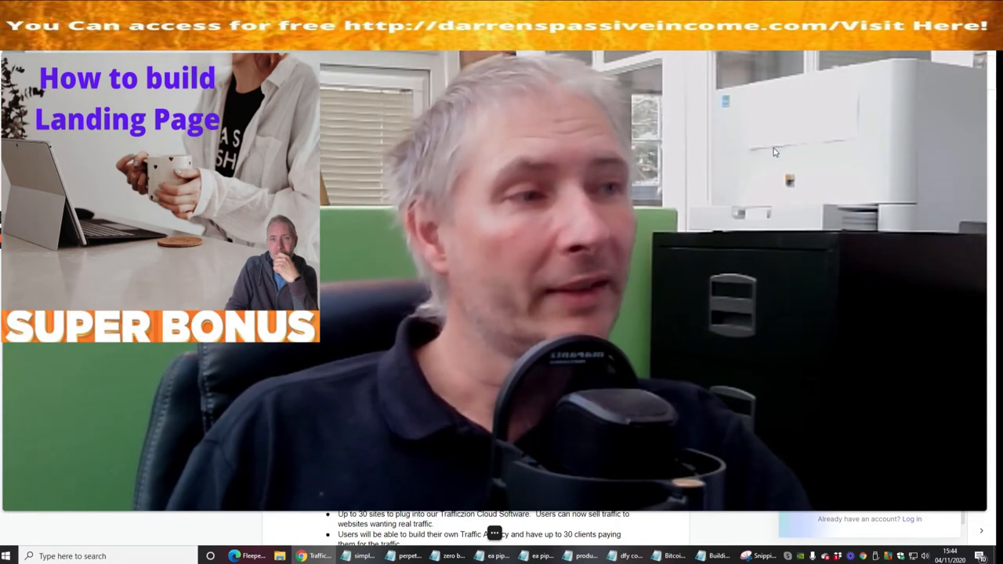
mouse_move(810, 150)
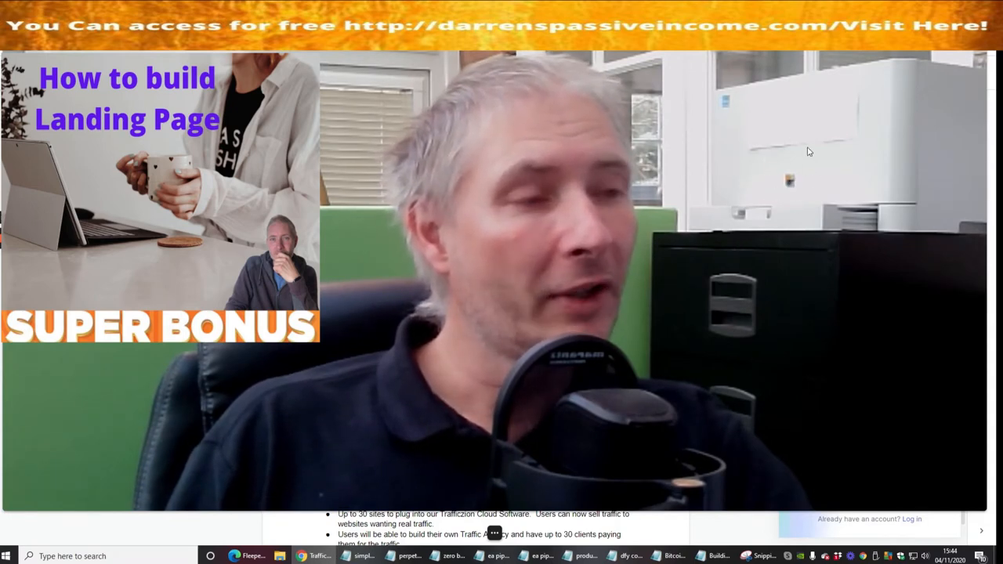
mouse_move(787, 213)
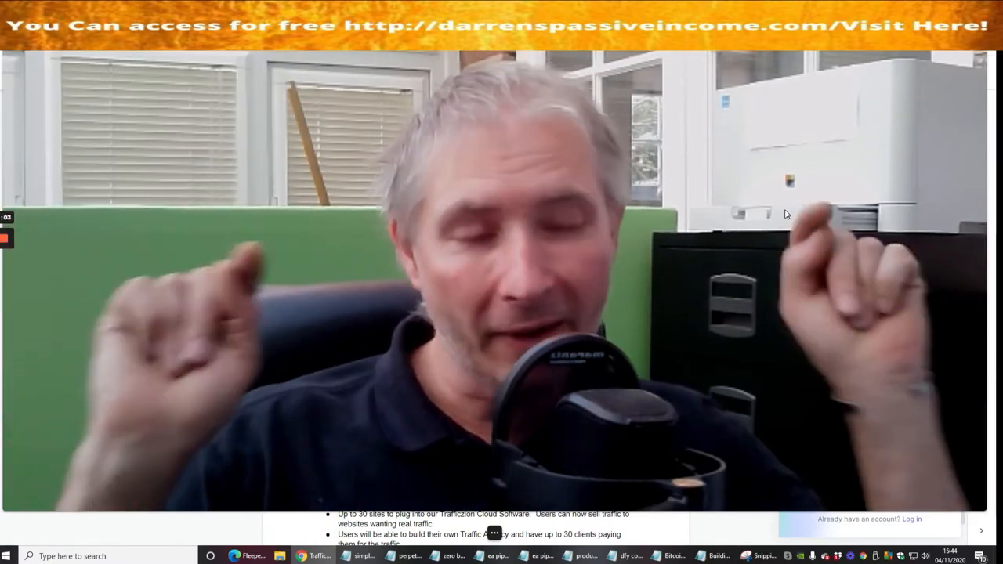
mouse_move(815, 138)
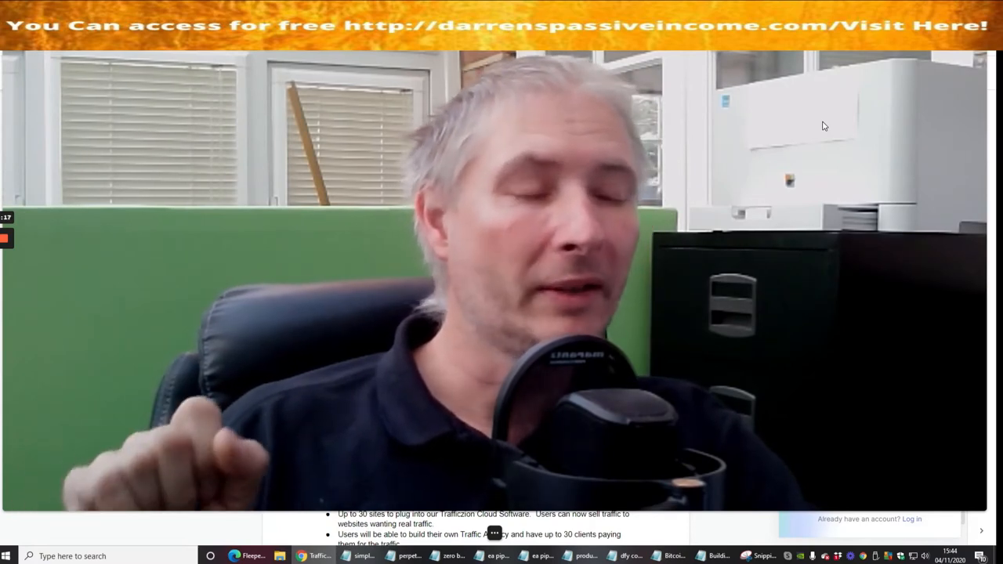
mouse_move(823, 276)
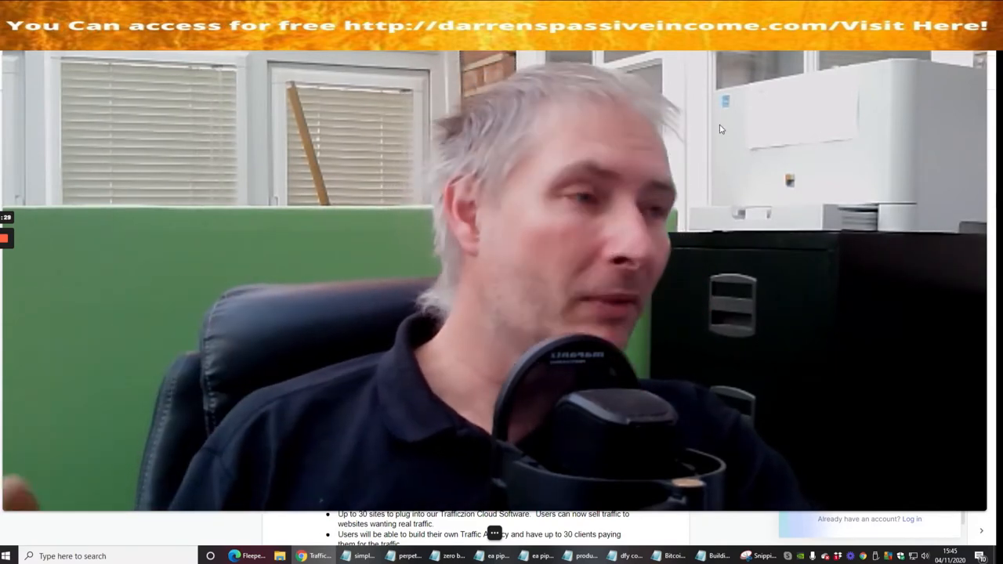
mouse_move(758, 198)
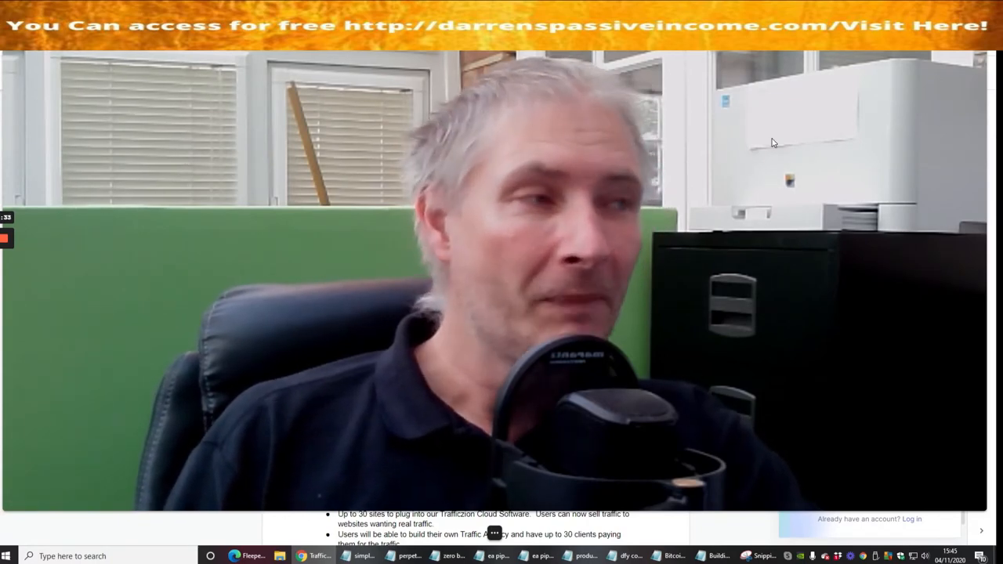
mouse_move(774, 184)
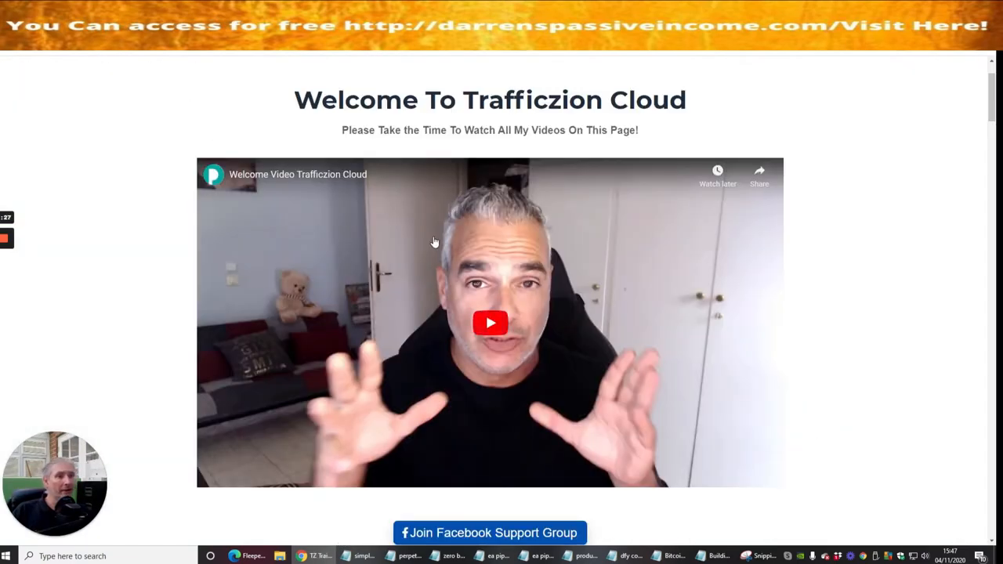
mouse_move(849, 202)
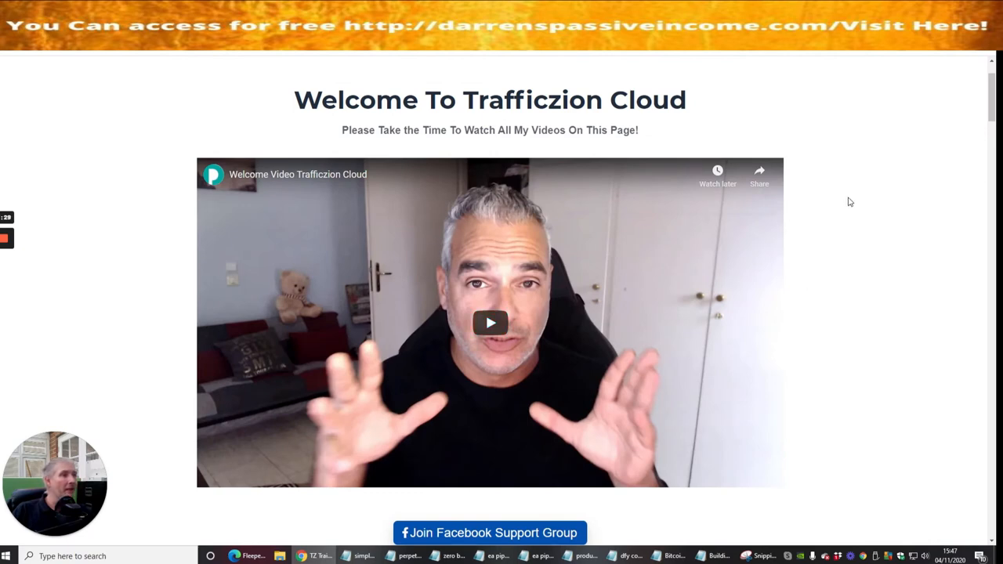
Scroll the welcome page past the support links to the Trafficzion Overview orientation video
scroll(down, 3)
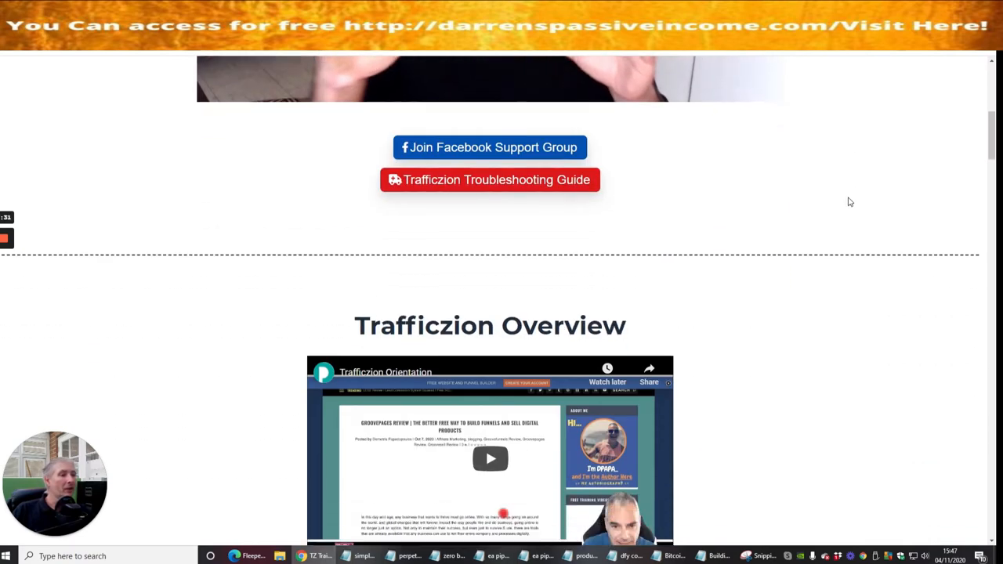
scroll(down, 3)
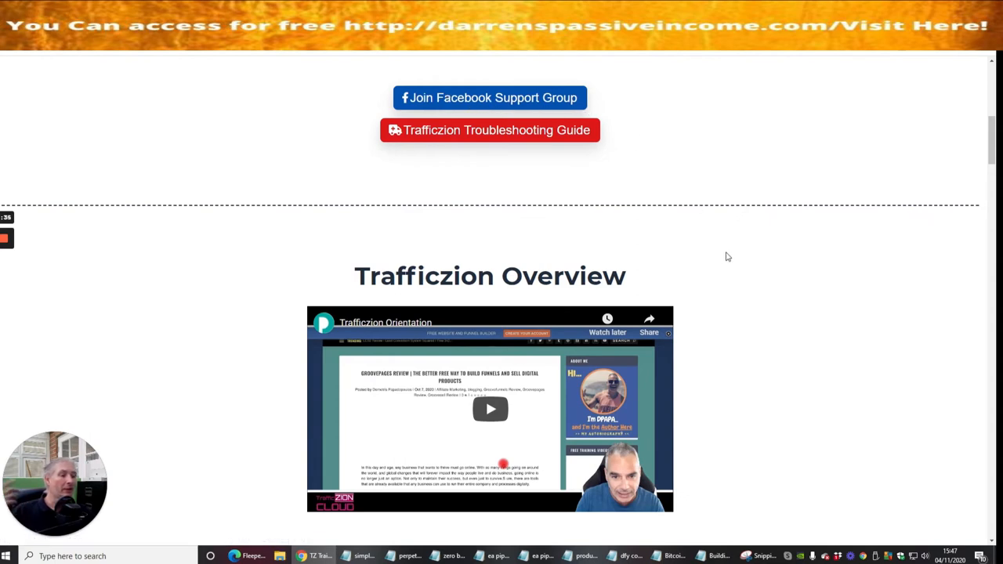
mouse_move(457, 119)
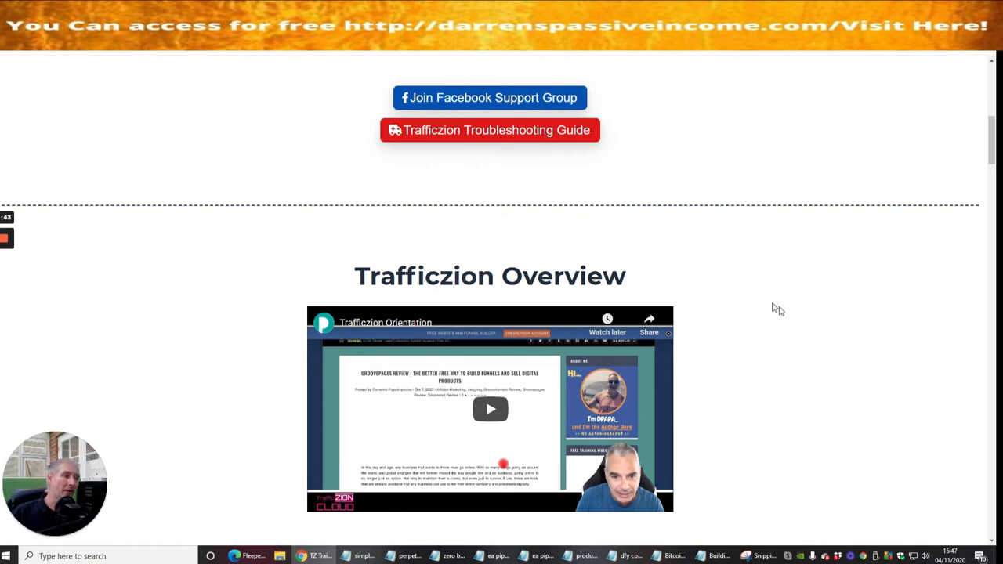
mouse_move(817, 358)
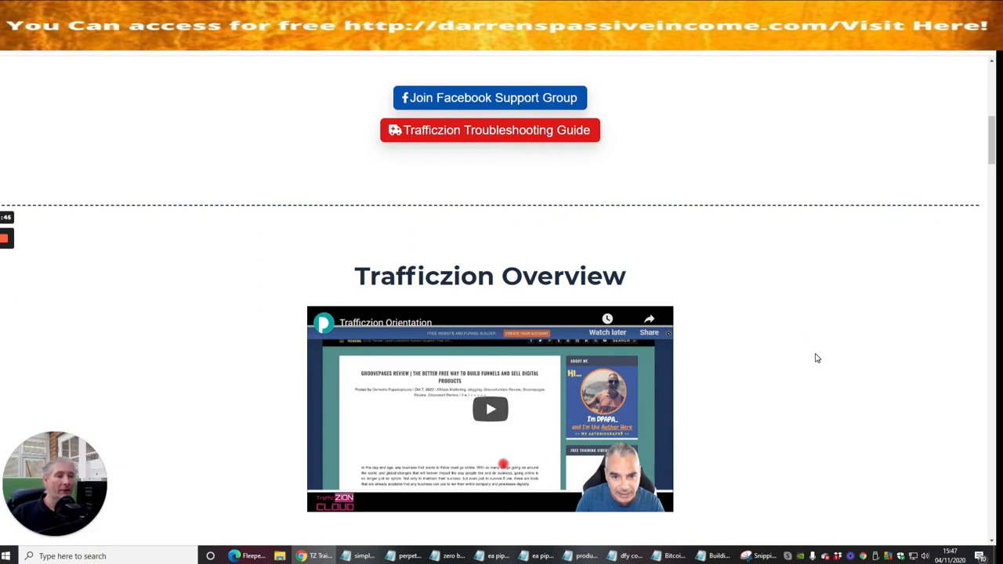
Scroll down to Step 1: Create Your Account and Step 2: Connecting To TZ Cloud videos
scroll(down, 3)
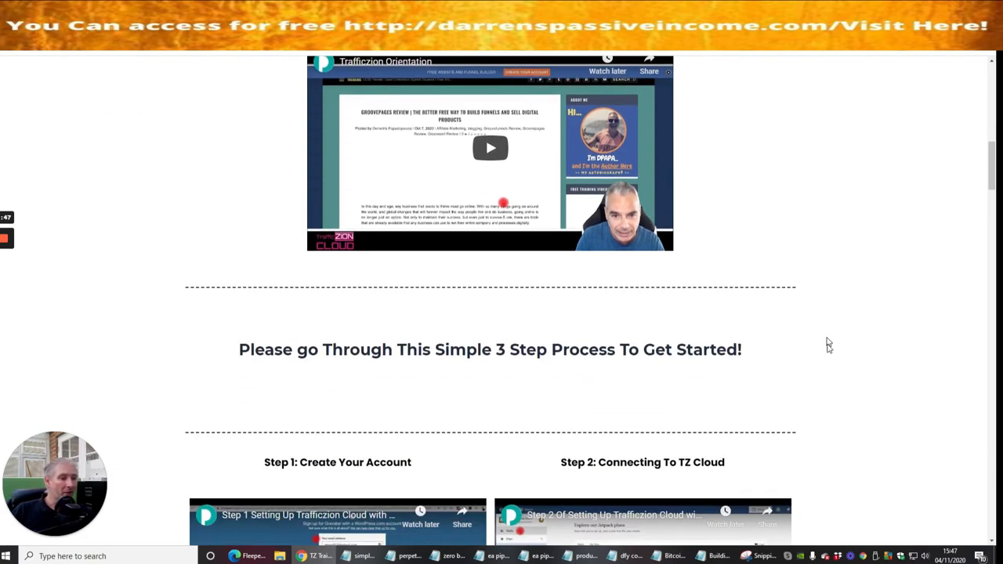
mouse_move(500, 367)
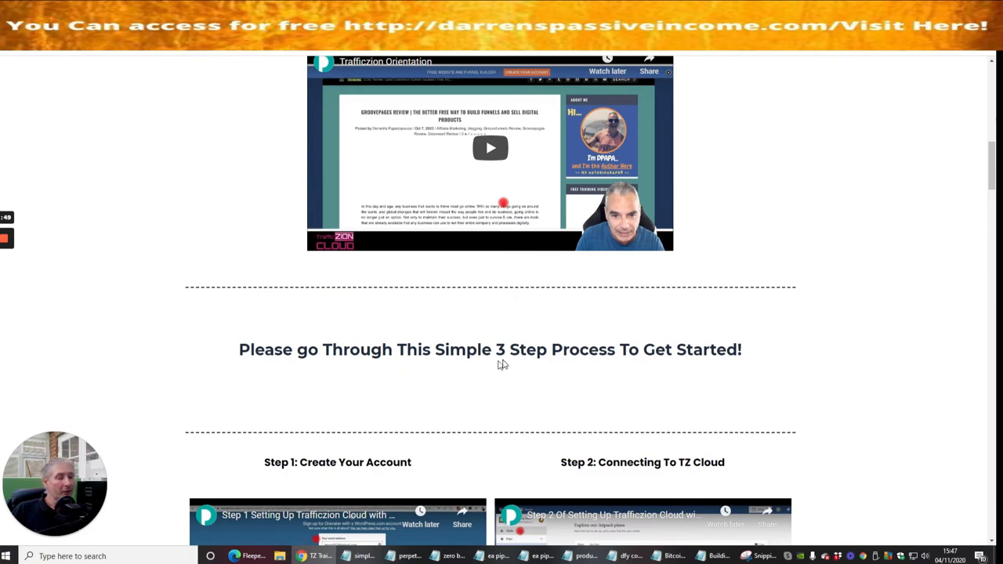
scroll(down, 3)
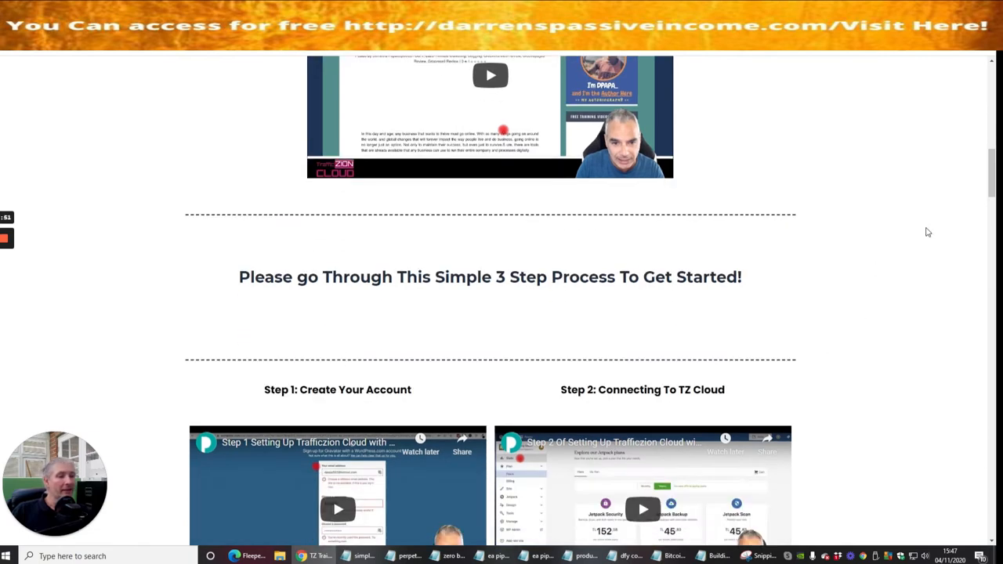
scroll(down, 3)
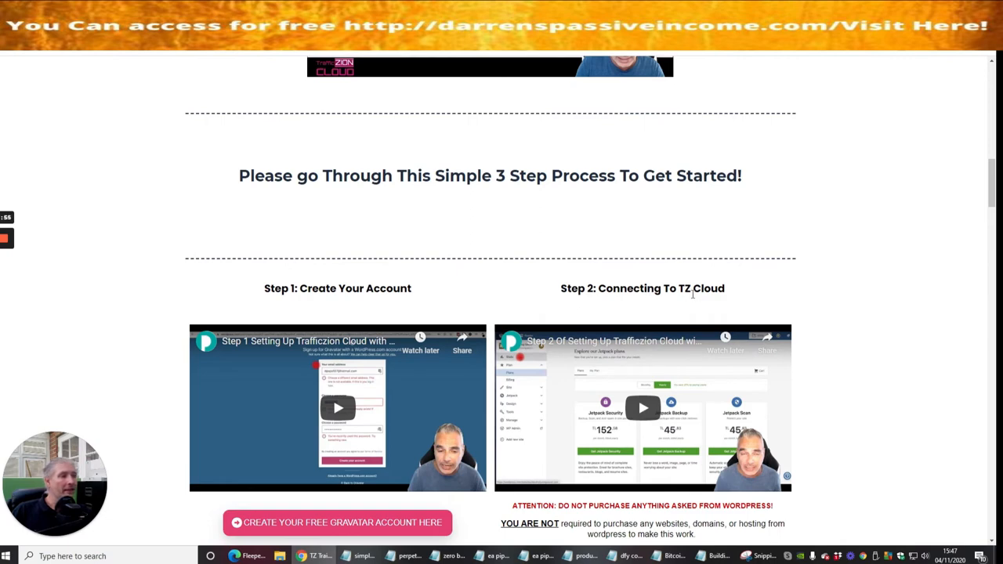
scroll(down, 3)
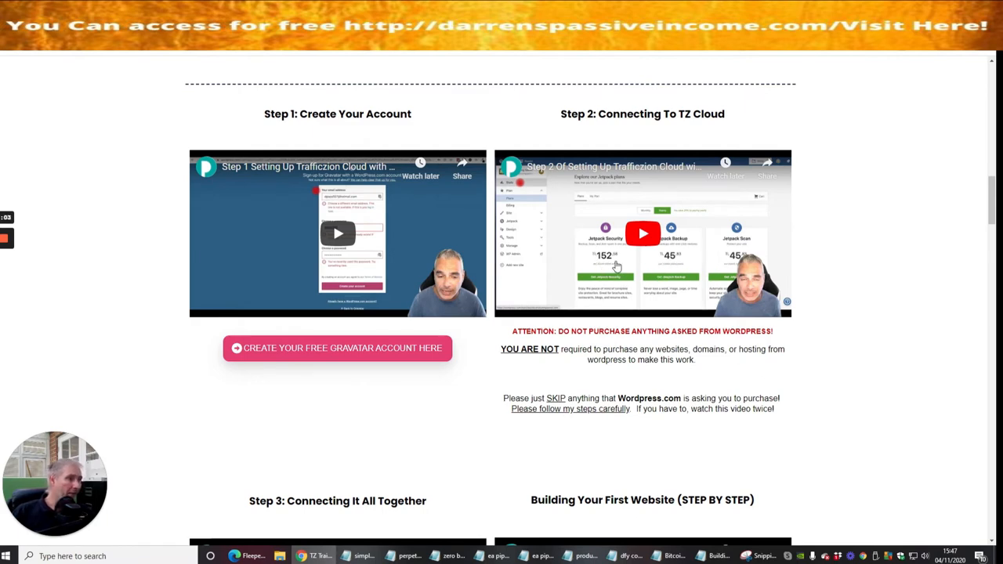
mouse_move(736, 260)
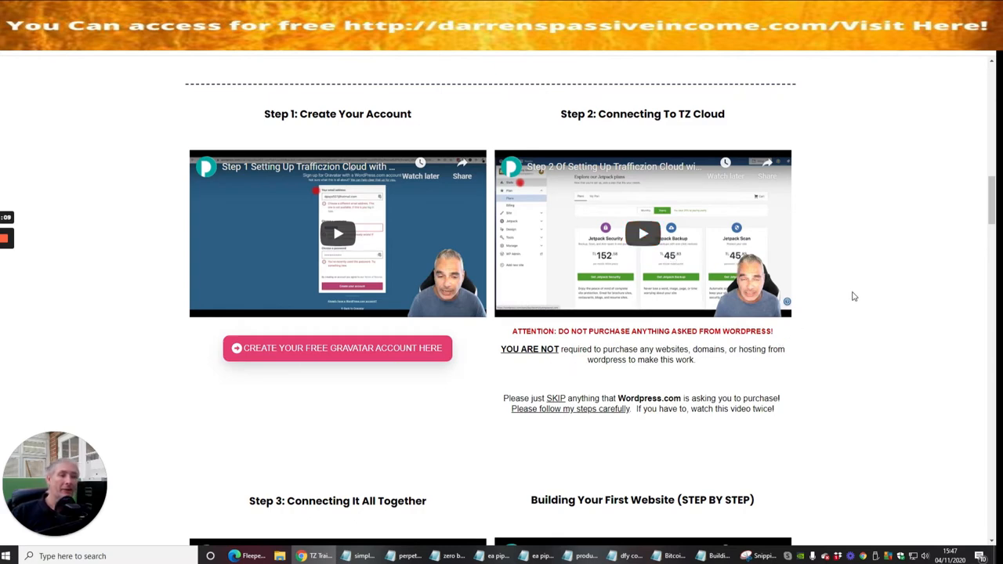
mouse_move(860, 295)
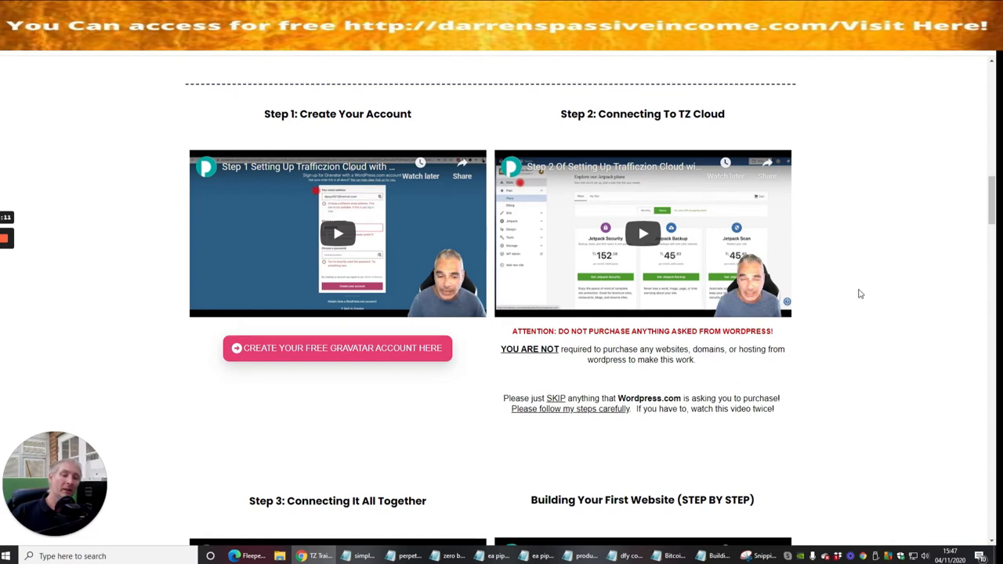
mouse_move(871, 320)
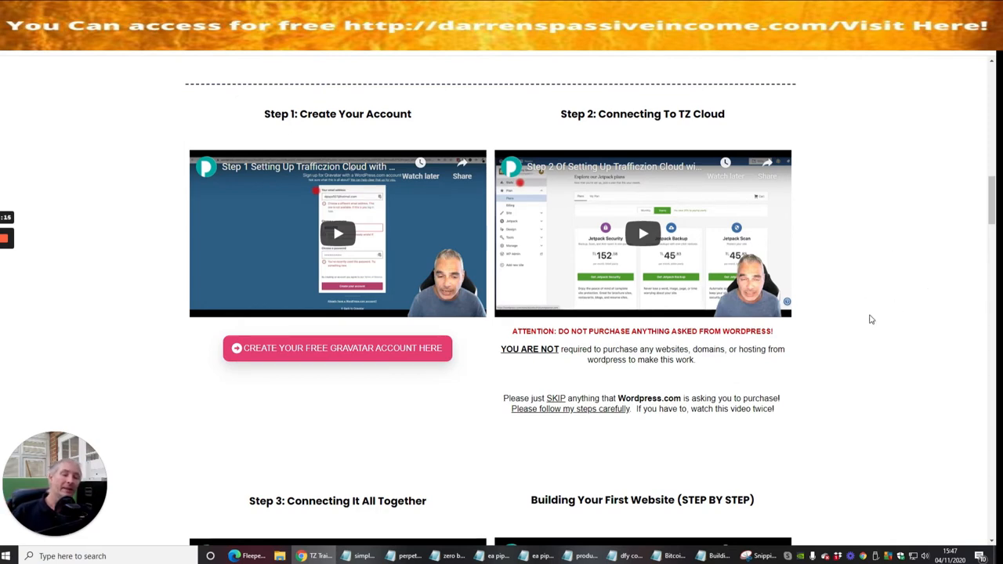
Scroll down to Step 3: Connecting It All Together and Building Your First Website
scroll(down, 3)
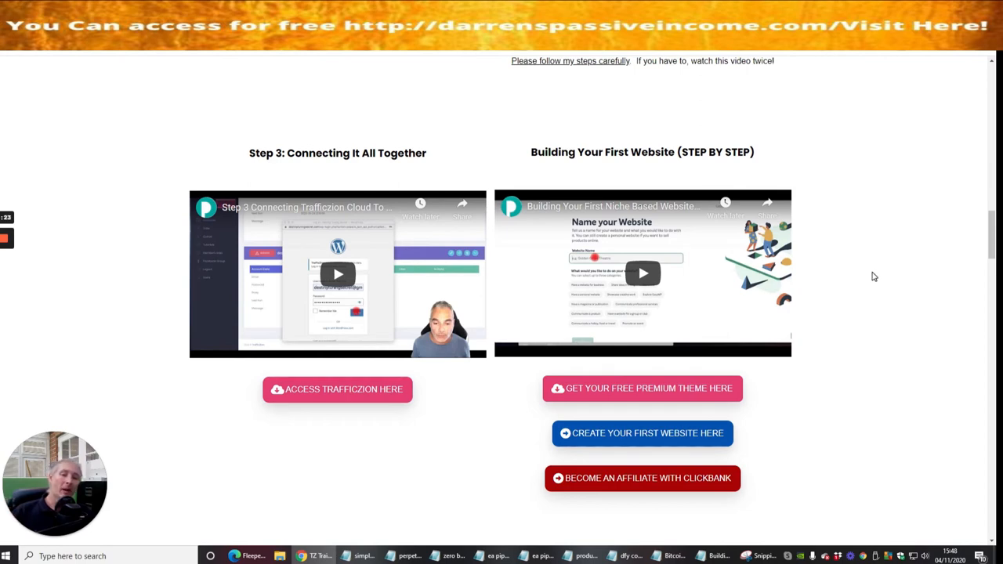
mouse_move(884, 311)
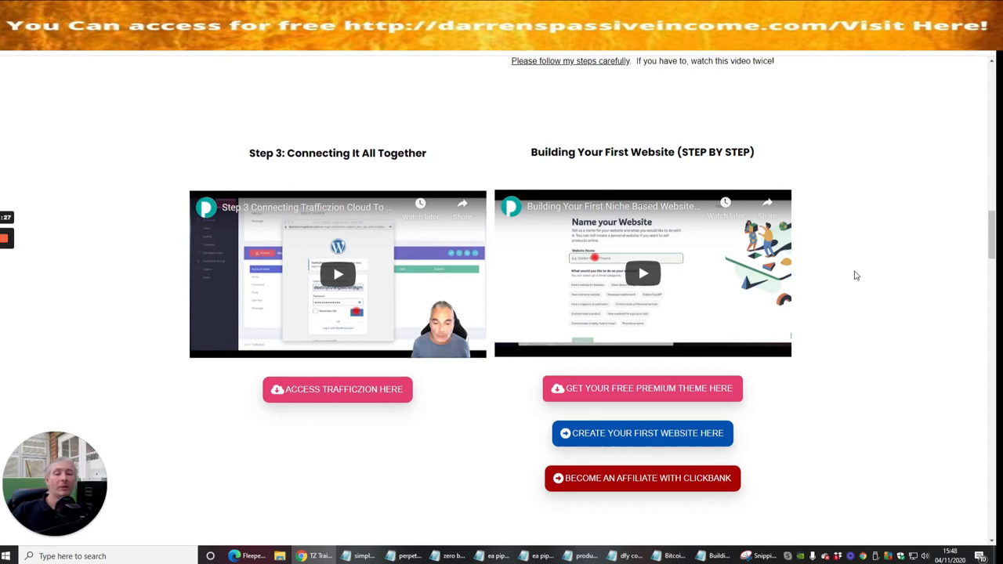
mouse_move(886, 235)
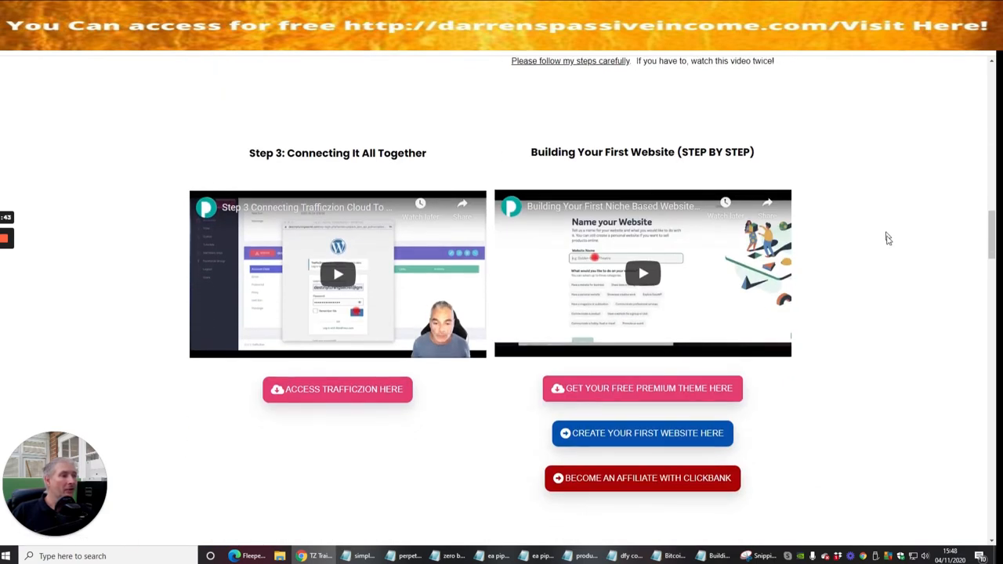
mouse_move(849, 253)
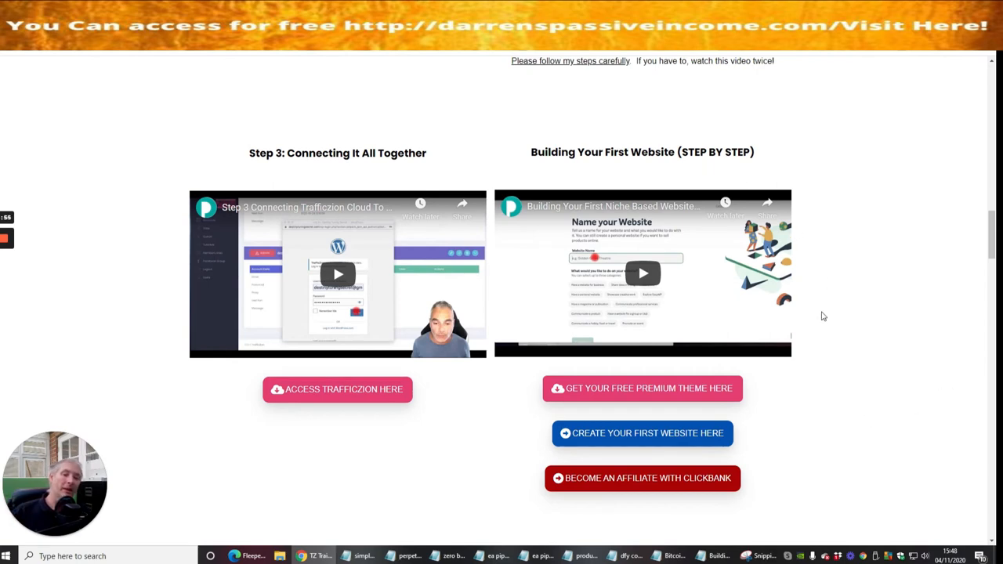
mouse_move(837, 392)
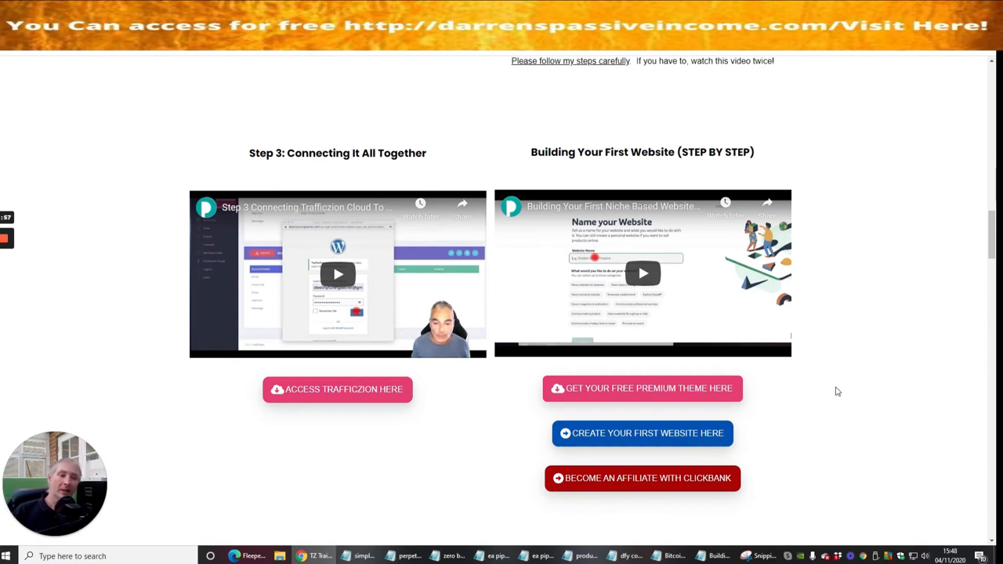
mouse_move(843, 408)
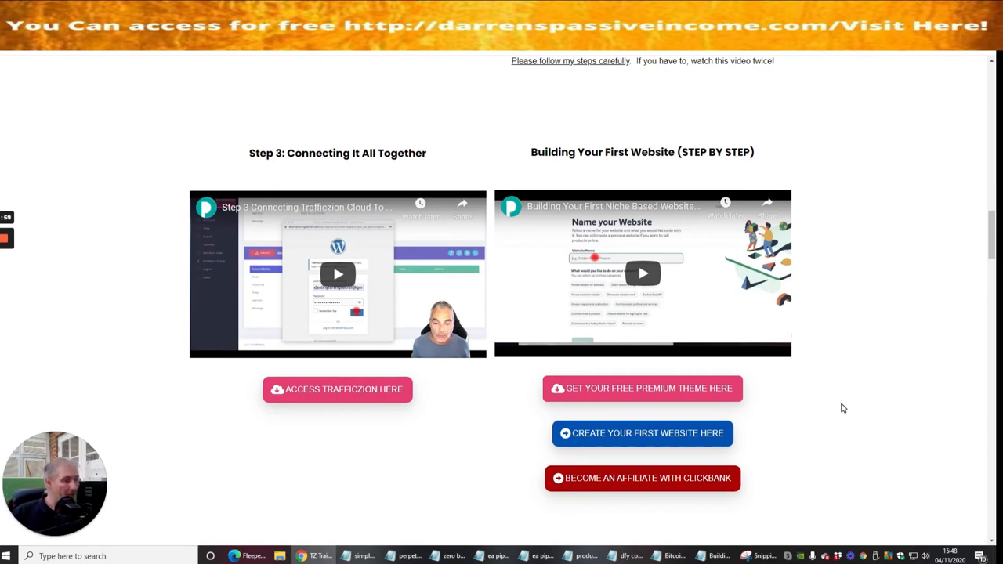
mouse_move(304, 400)
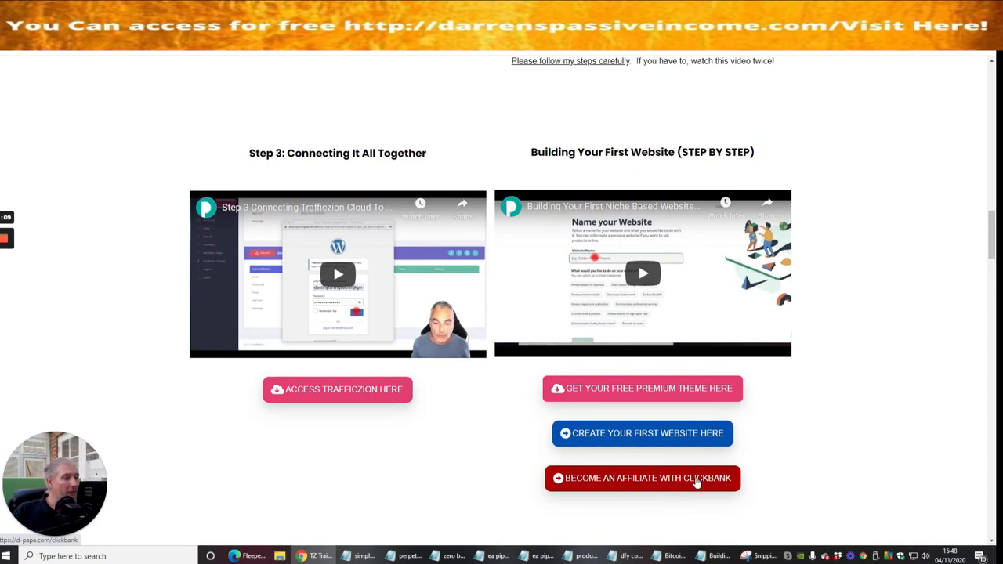
Scroll back to the top showing the Welcome To Trafficzion Cloud heading and welcome video
scroll(up, 3)
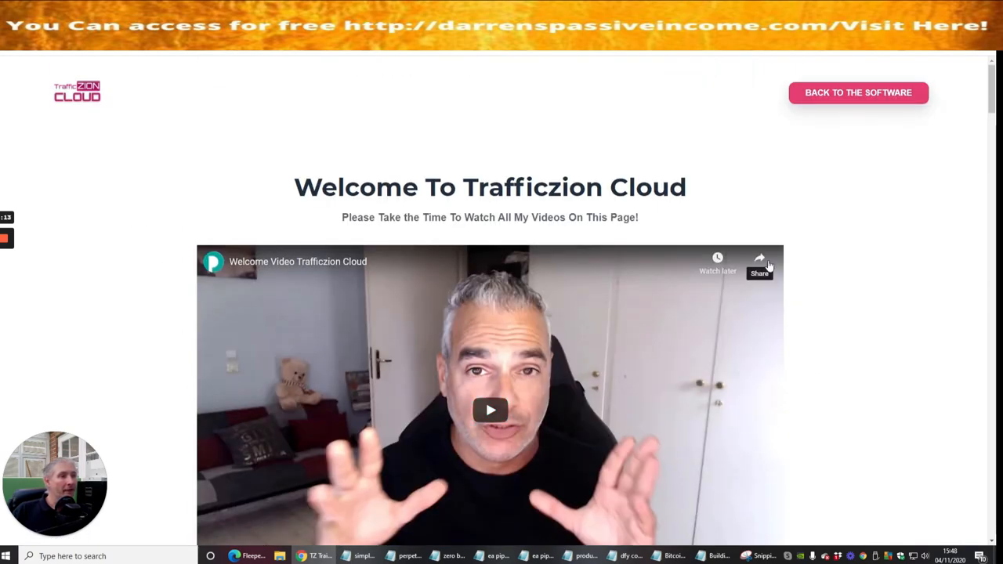
mouse_move(796, 254)
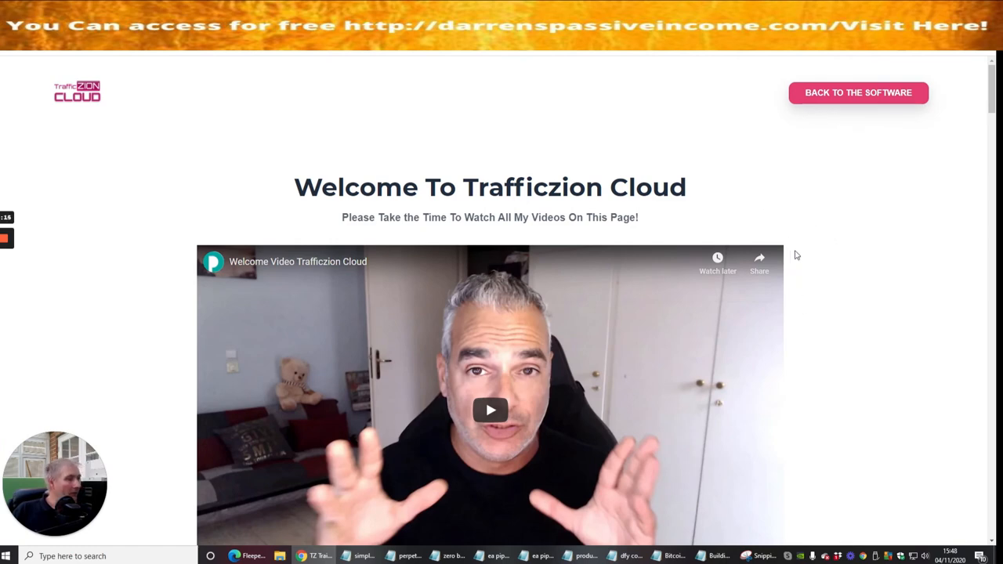
mouse_move(865, 229)
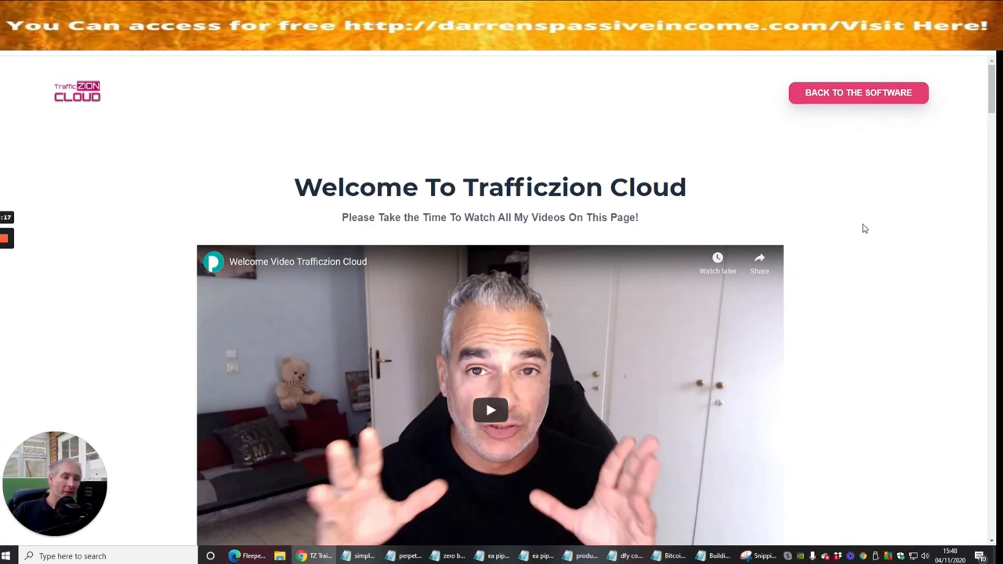
mouse_move(840, 176)
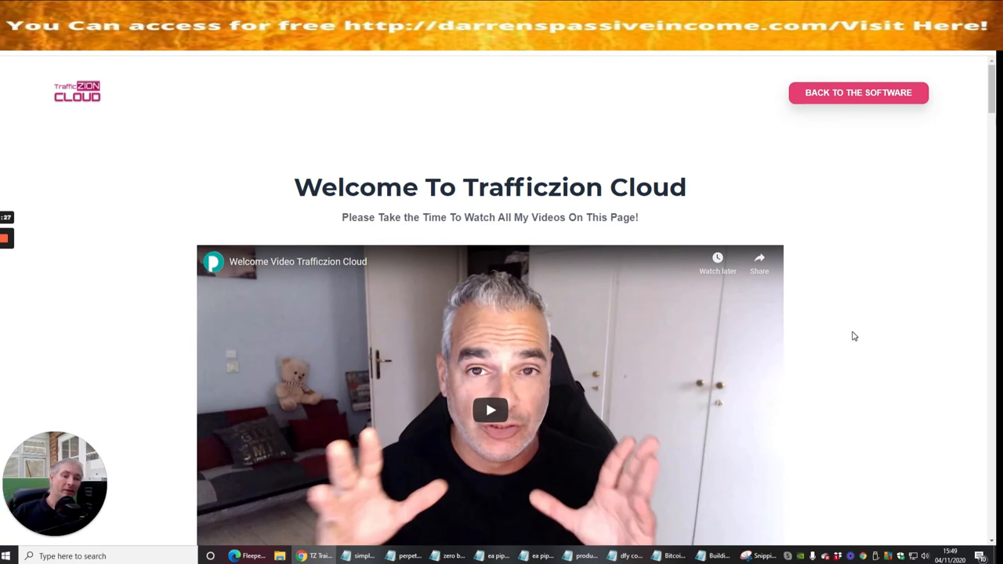
mouse_move(125, 113)
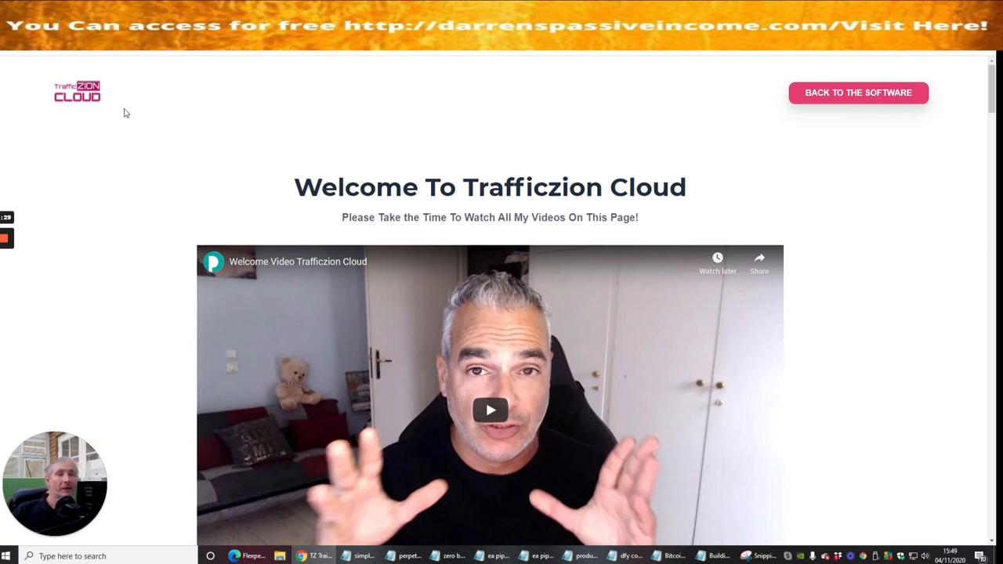
mouse_move(392, 138)
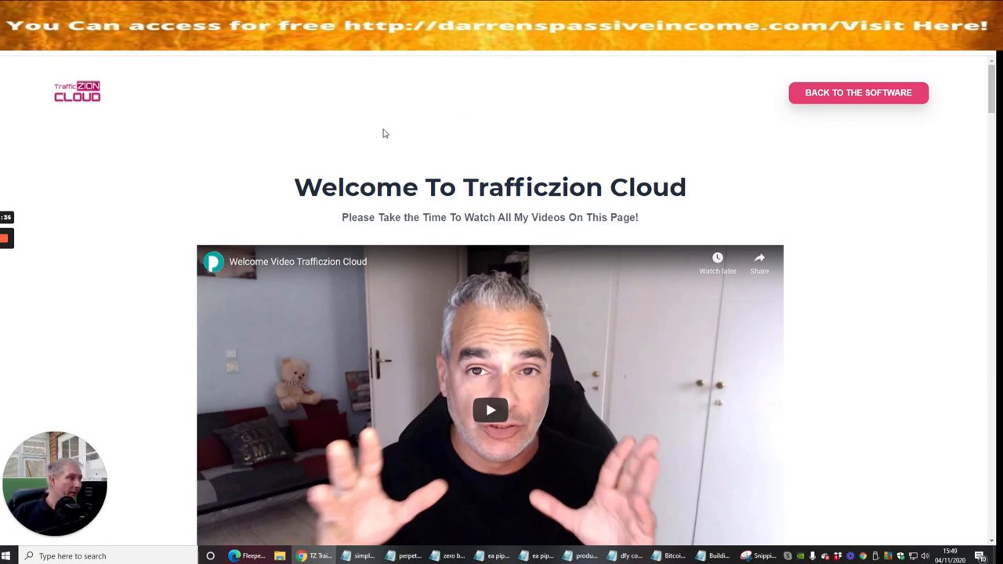
mouse_move(399, 135)
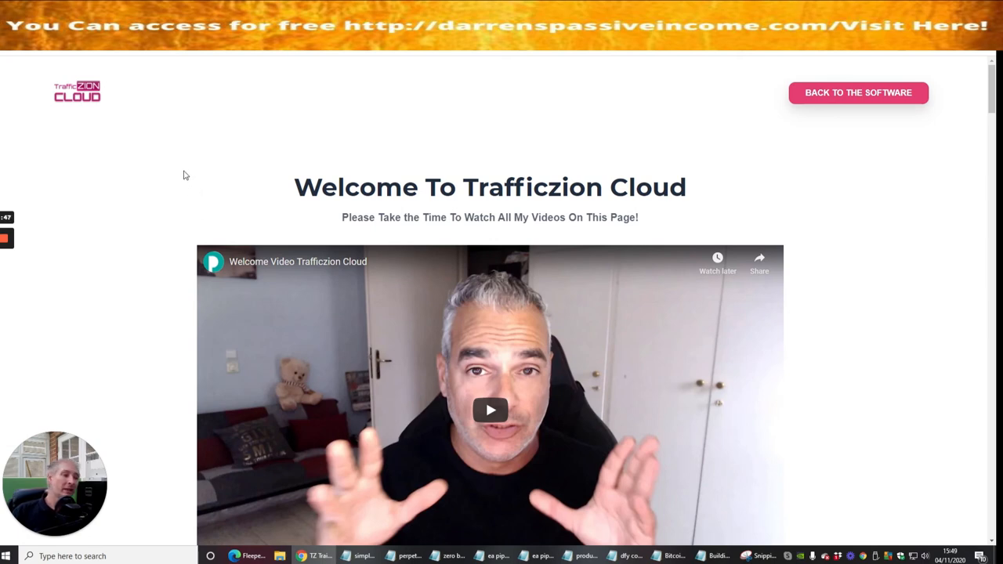
mouse_move(188, 185)
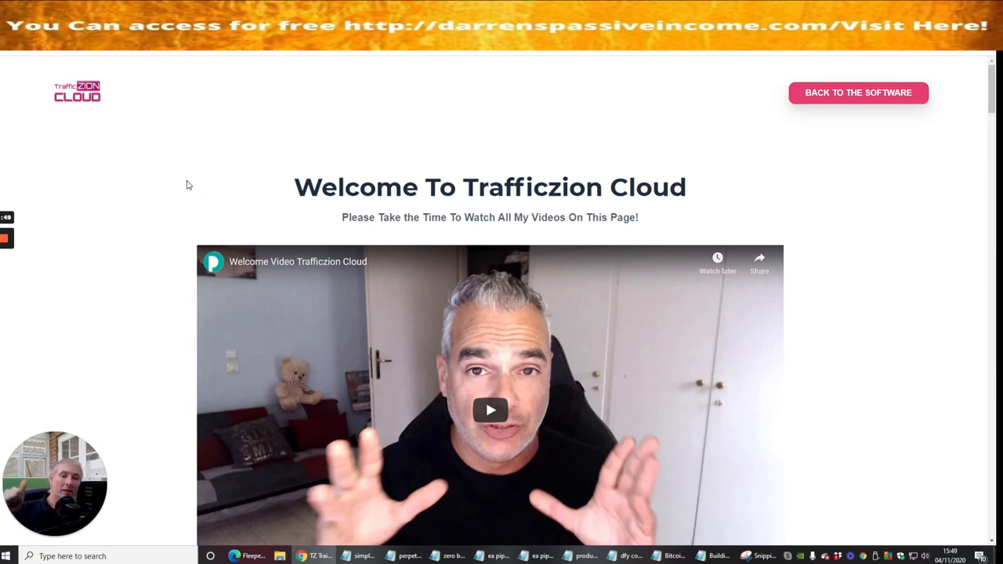
click(7, 237)
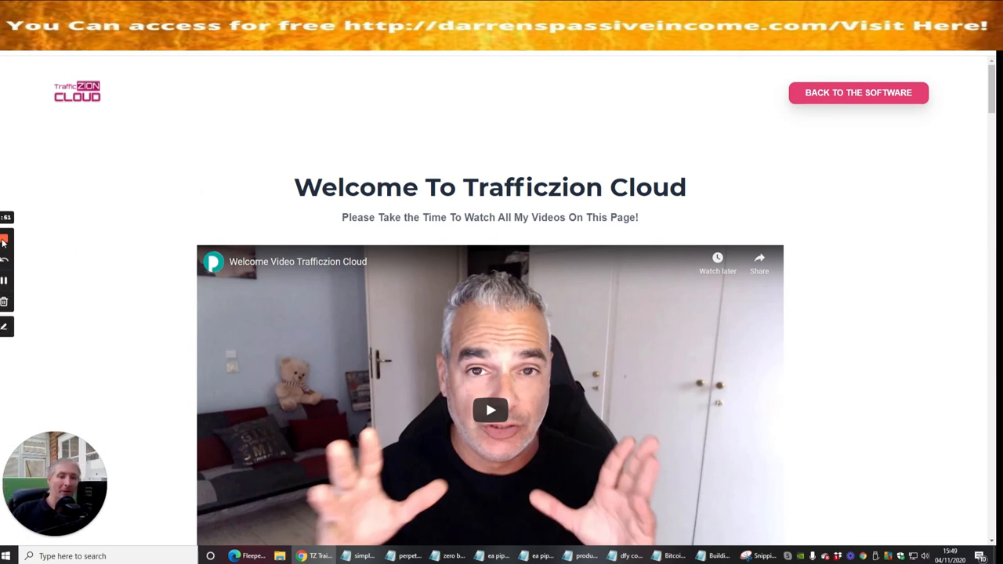